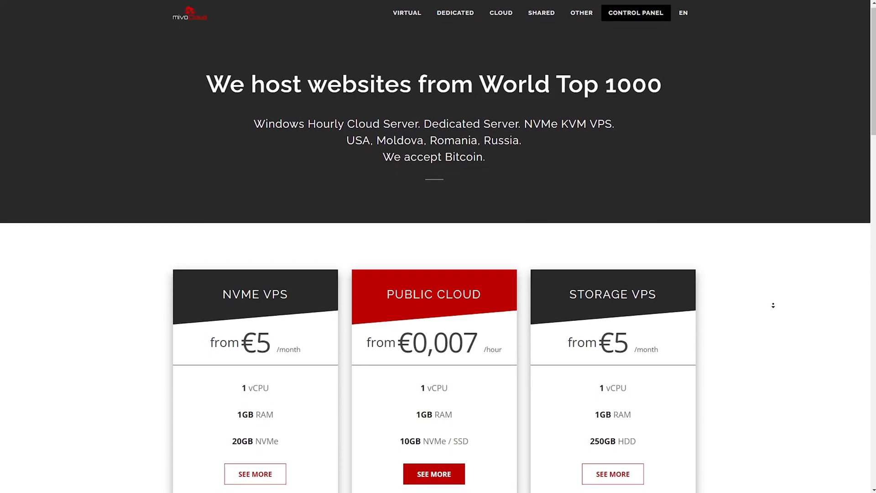
- Upgrade server packages, then install Apache, MySQL, PHP and the php-zip, php-curl, php-gd extensions
scroll(down, 3)
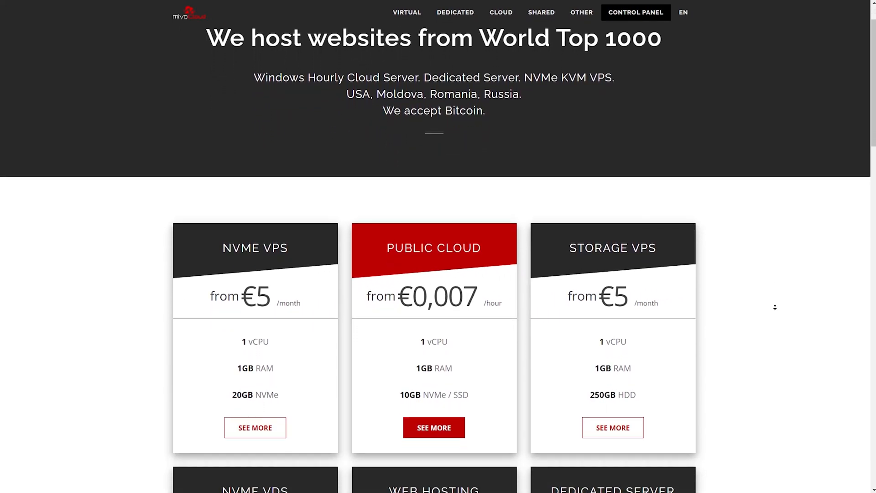
scroll(down, 3)
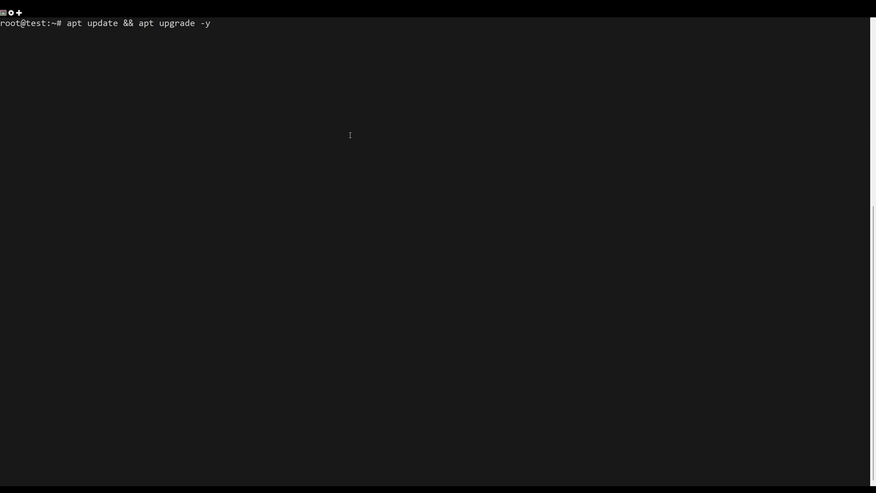
key(Return)
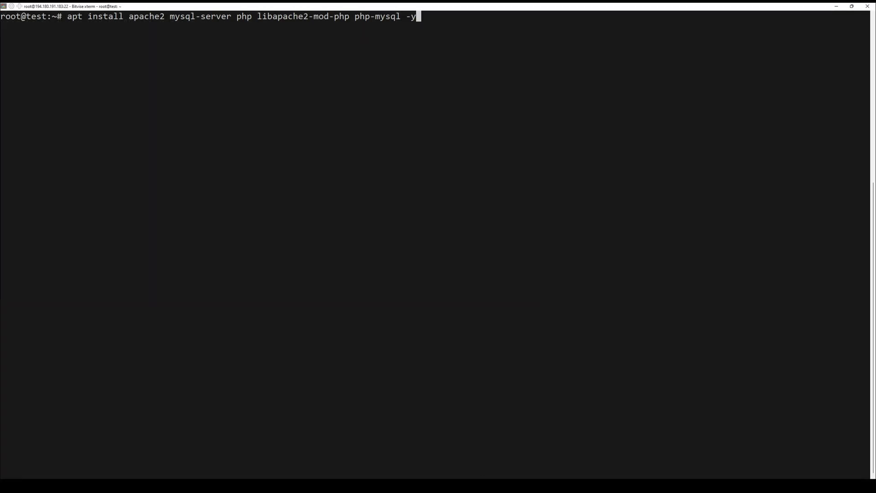
mouse_move(346, 391)
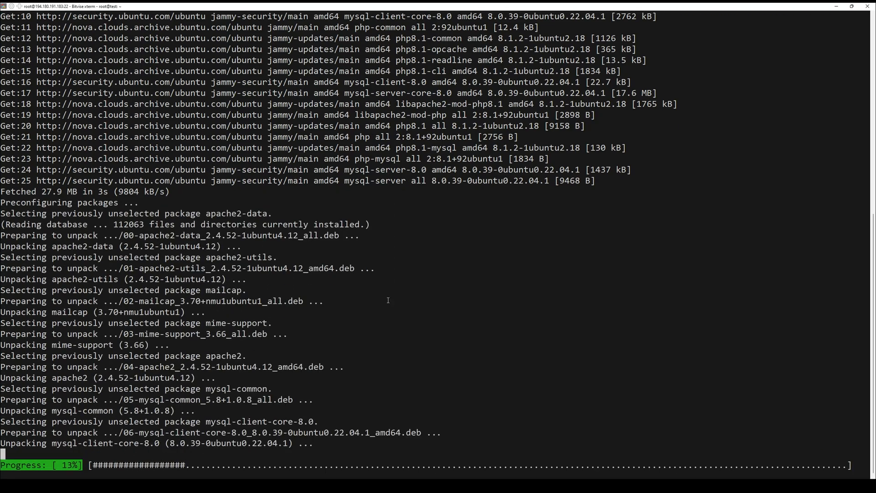
text(apt install php-zip php-curl php-gd -y)
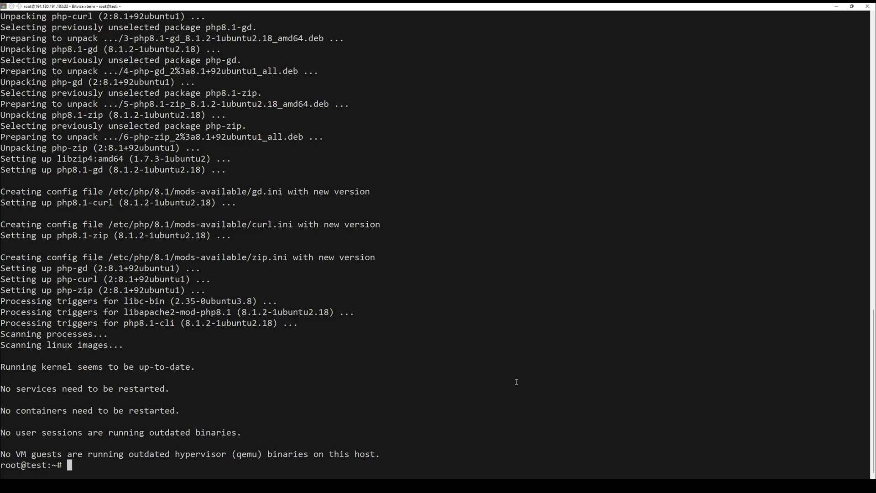
text(apt install php-mbstring -y)
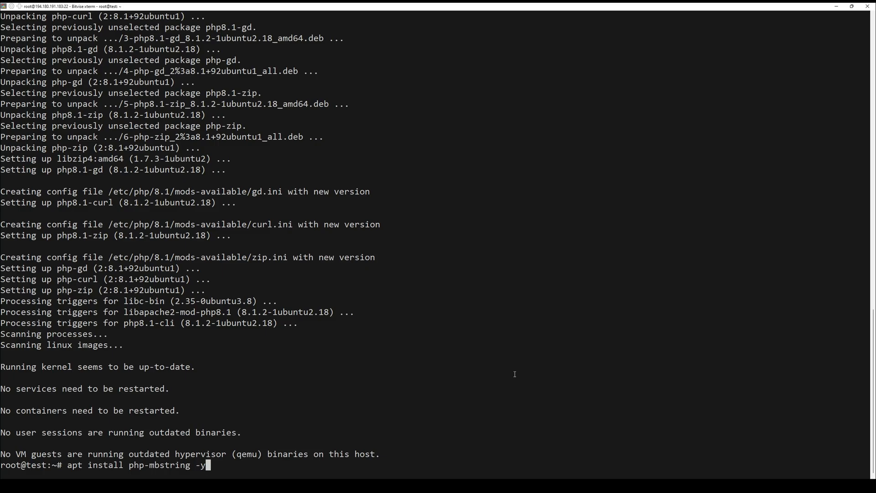
key(Return)
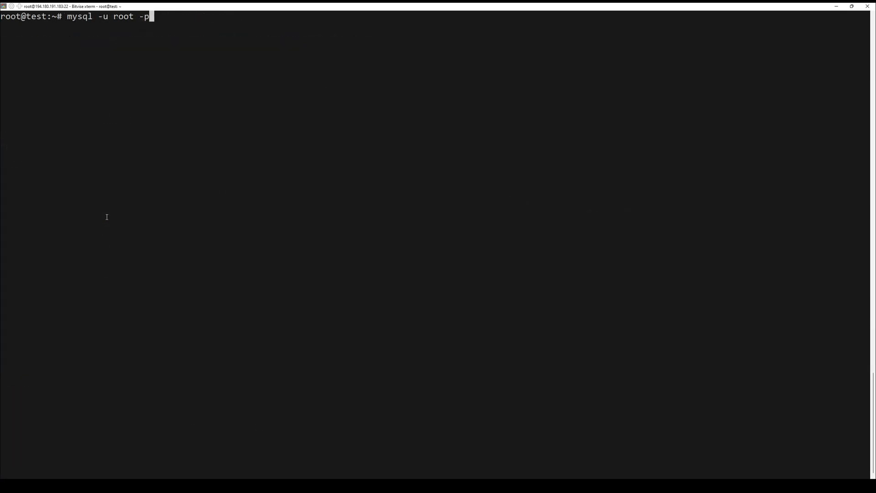
mouse_move(211, 311)
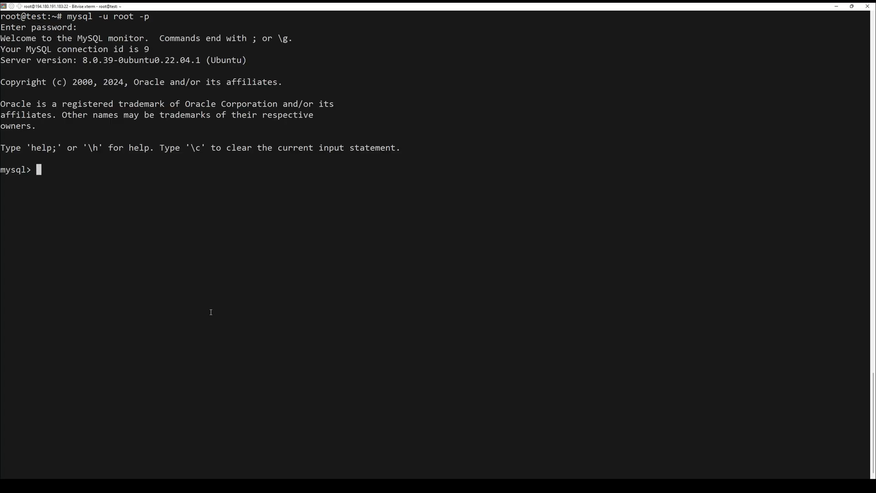
- Create database opencart and user opencartuser with all privileges on it, then exit MySQL
text(CREATE DATABASE opencart;)
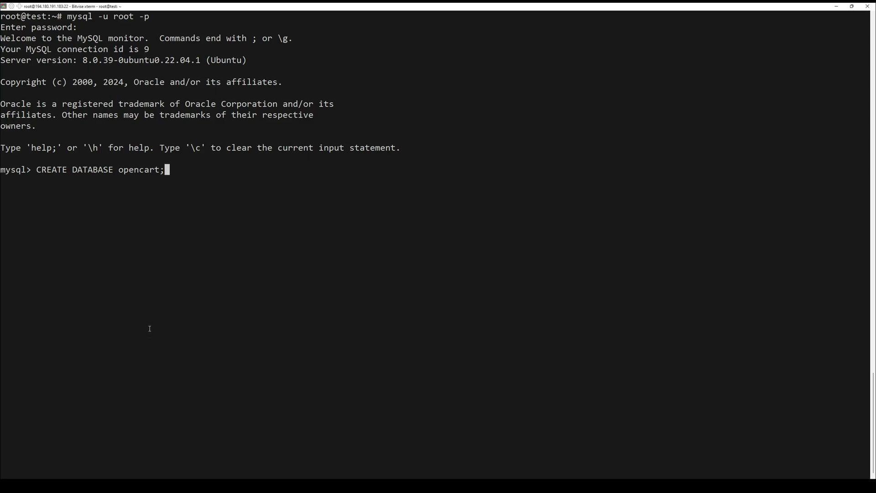
text(CREATE USER 'opencartuser'@'localhost' IDENTIFIED BY 'password';)
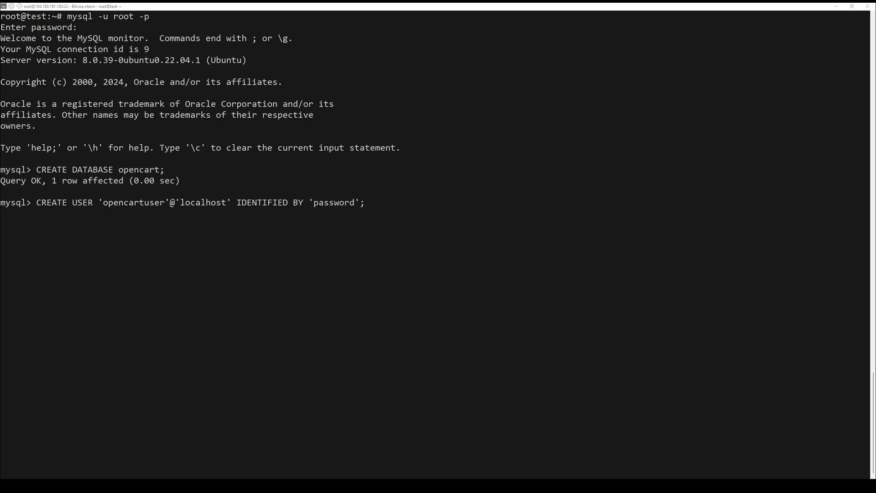
text(GRANT ALL PRIVILEGES ON opencart.* TO 'opencartuser'@'localhost';)
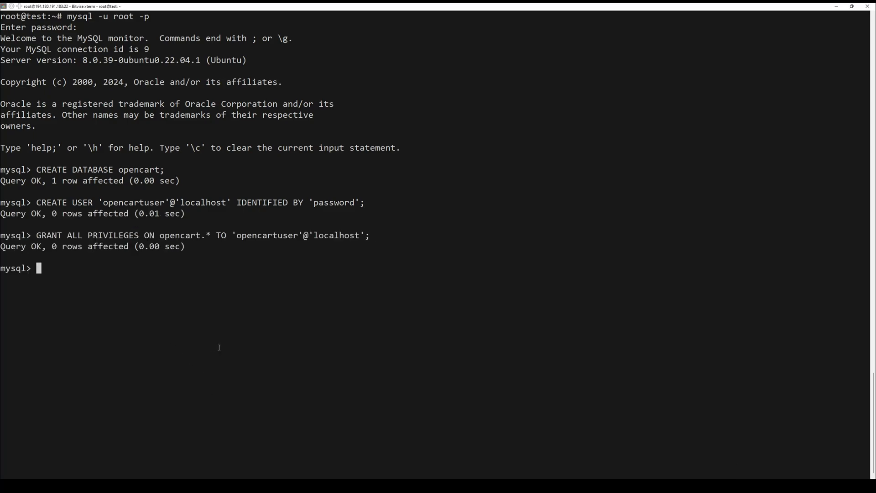
text(exit;)
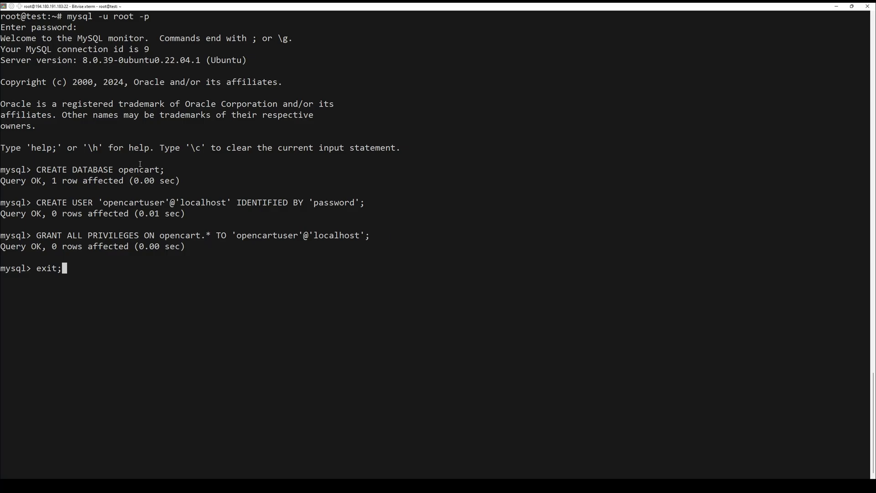
text(wget https://github.com/opencart/opencart/releases/download/4.0.1.1/opencart-4.0.1.1.zip)
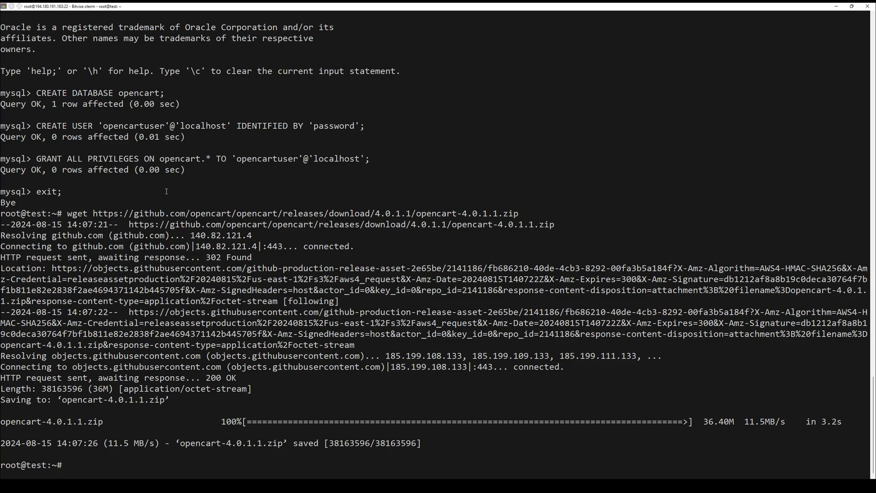
- Extract opencart-4.0.1.1.zip on the server with unzip
text(unzip opencart-4.0.1.1.zip)
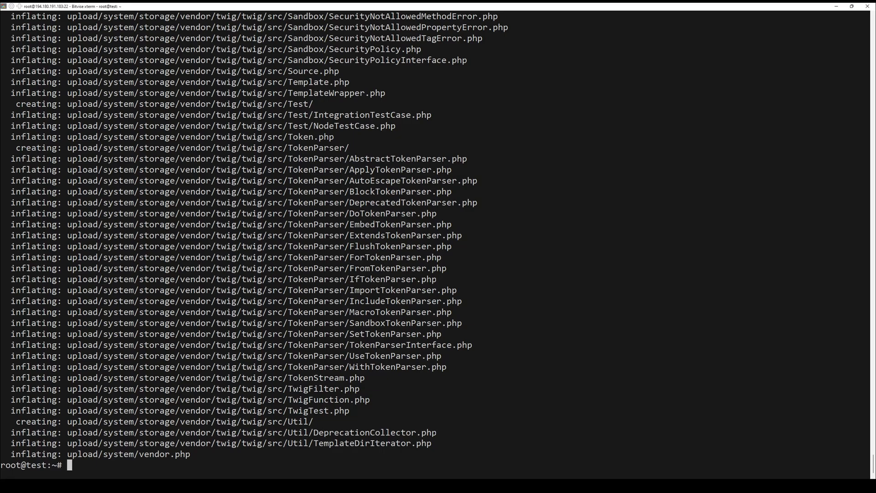
- Move the upload folder to /var/www/html/opencart and make www-data its owner
text(mv upload /var/www/html/opencart)
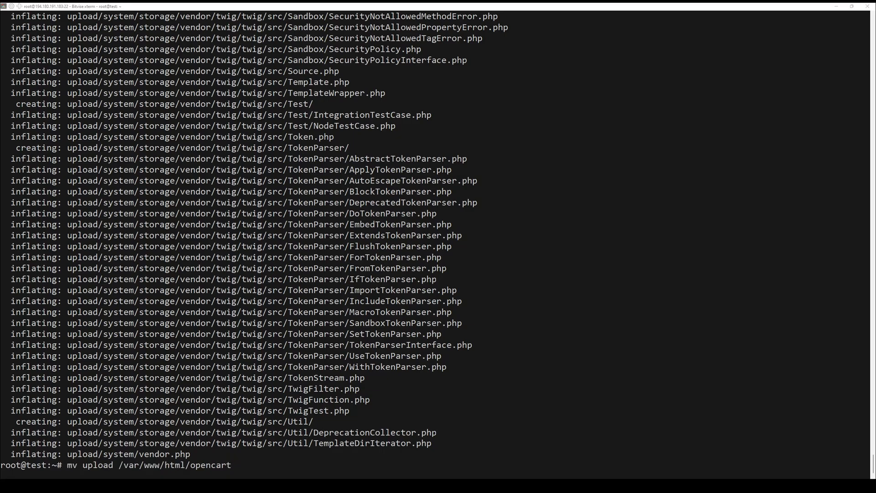
key(Return)
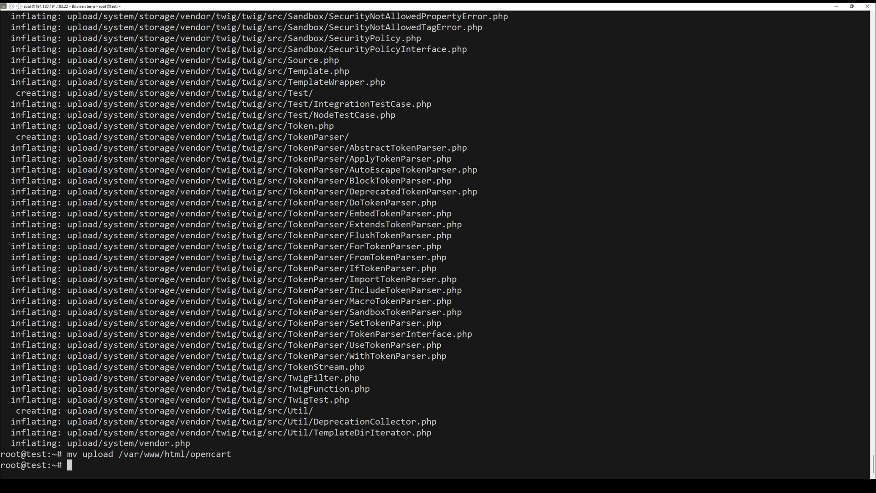
text(chown -R www-data:www-data /var/www/html/opencart/)
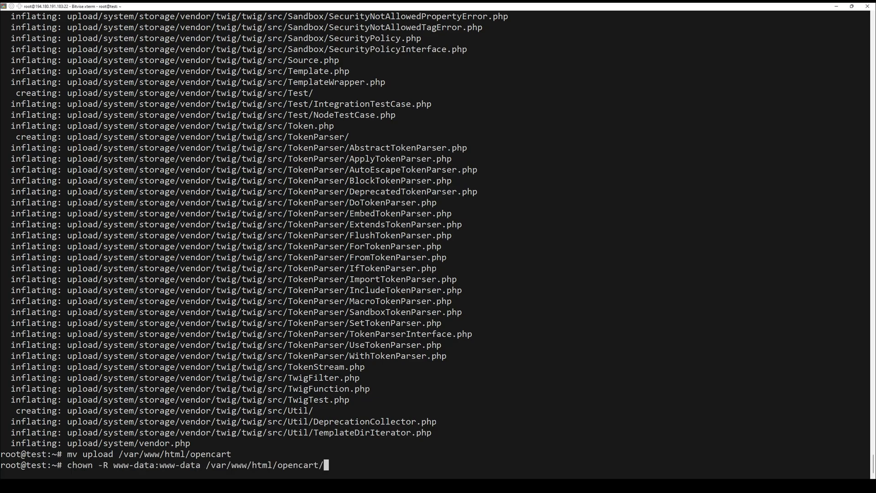
key(Return)
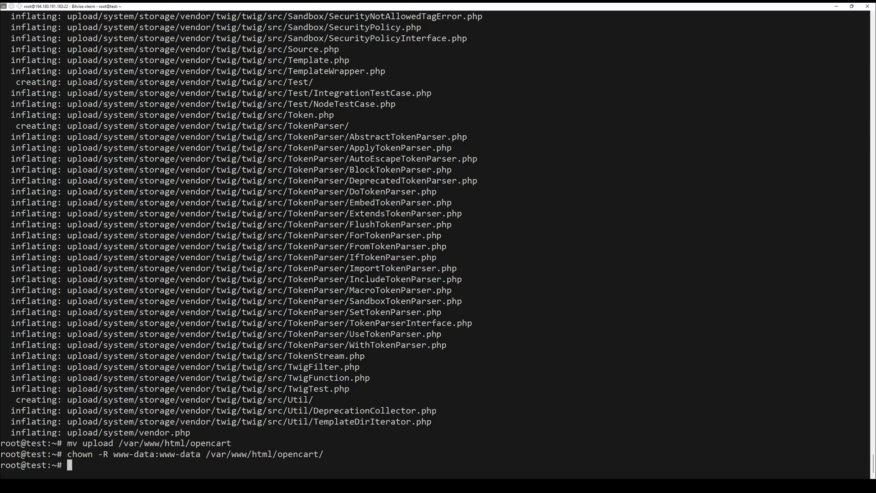
- Rename config-dist.php to config.php and copy it into the admin folder
text(mv /var/www/html/opencart/config-dist.php /var/www/html/opencart/config.php)
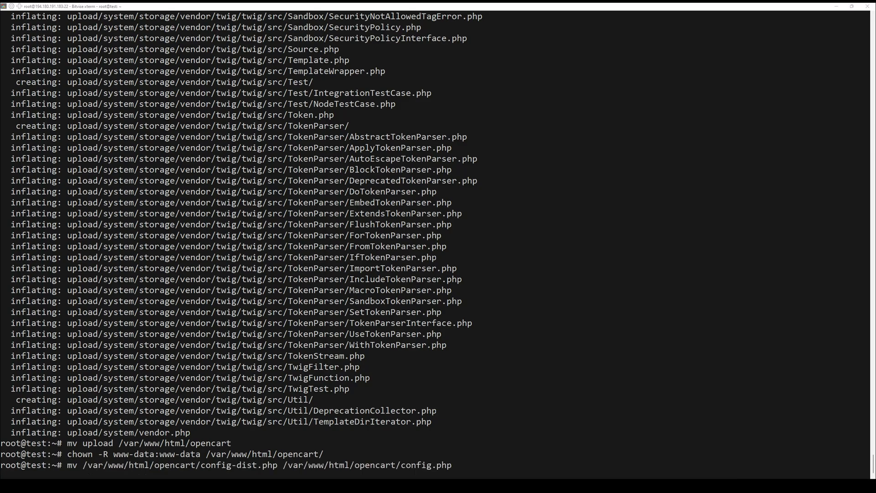
key(Return)
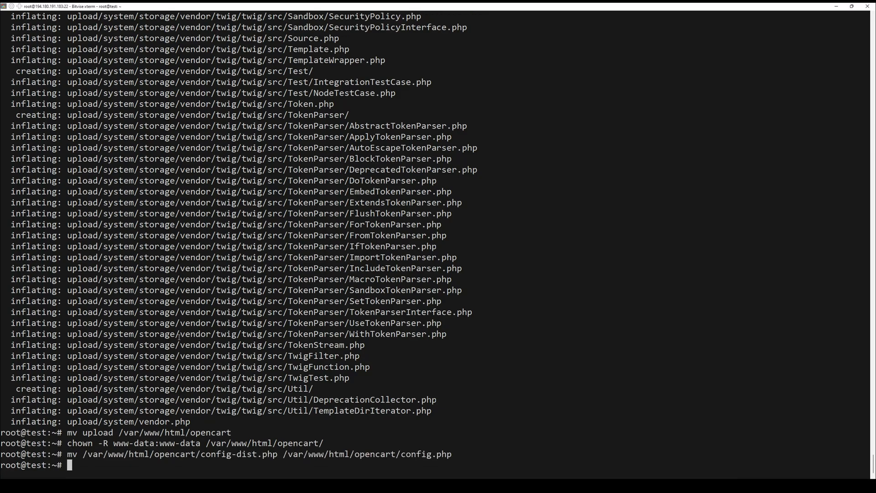
text(cp /var/www/html/opencart/config.php /var/www/html/opencart/admin/)
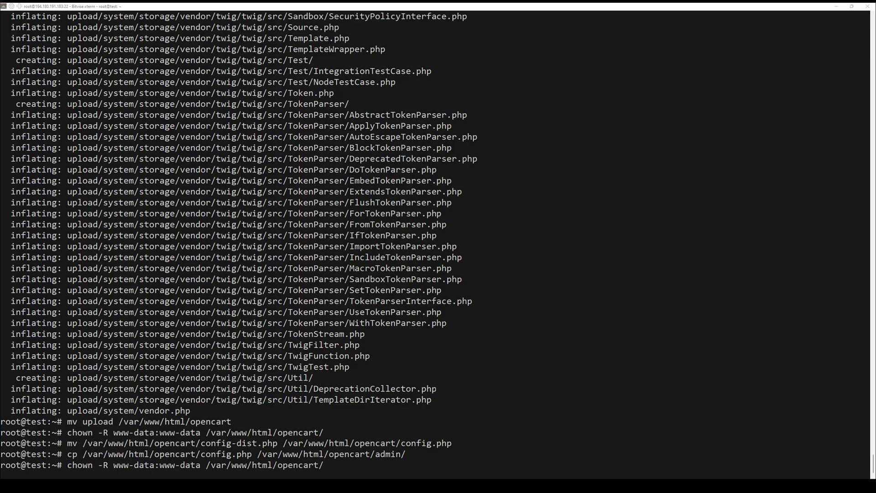
key(Ctrl+v)
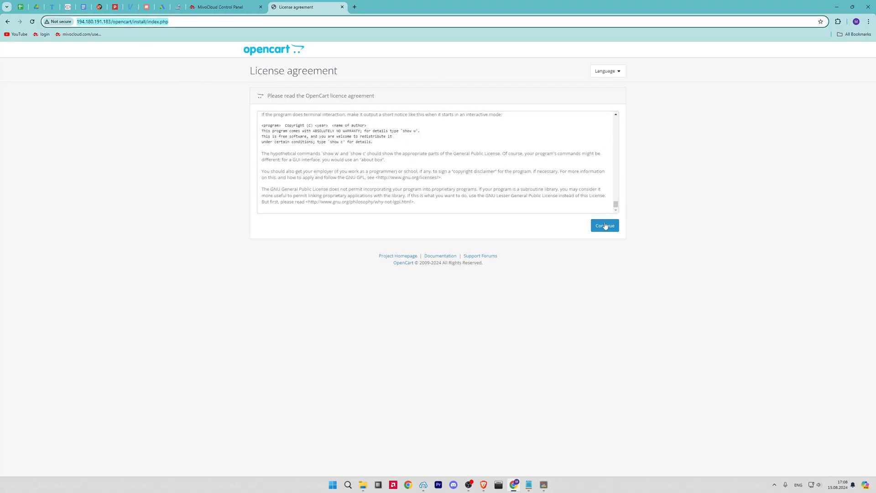
- Accept the OpenCart licence and continue past the pre-installation requirements check
click(605, 226)
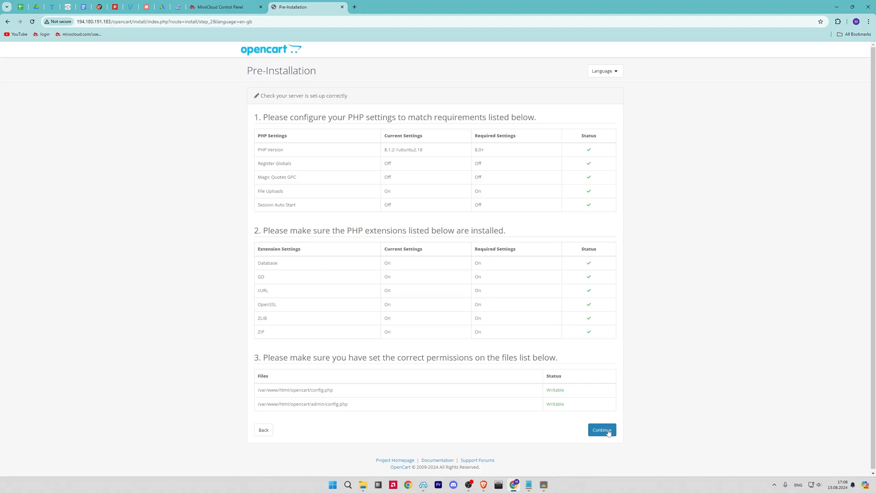
click(601, 429)
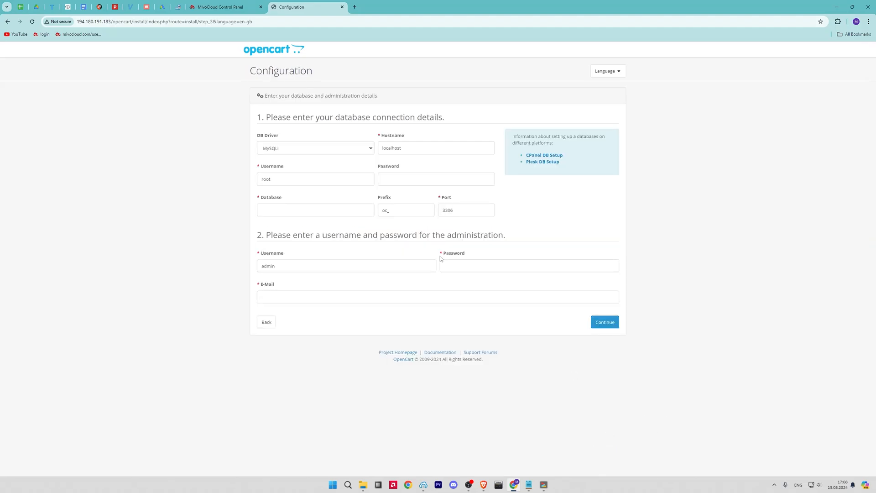
double_click(315, 179)
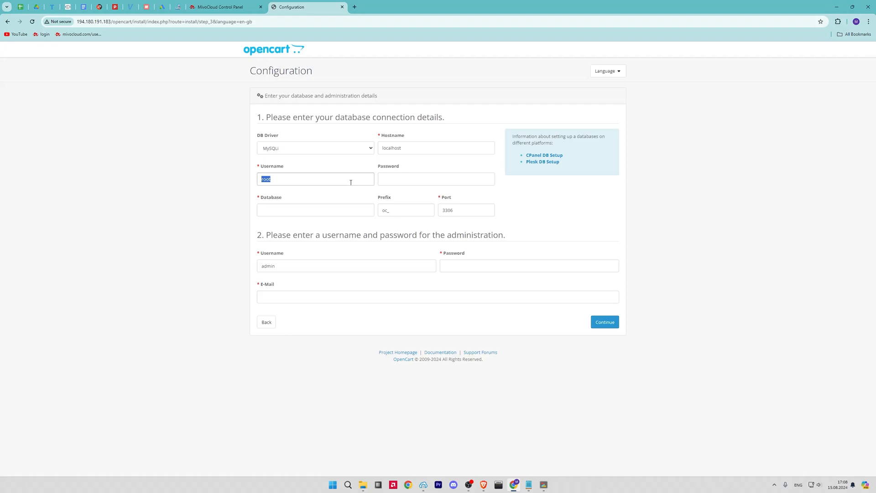
text(opencartuser)
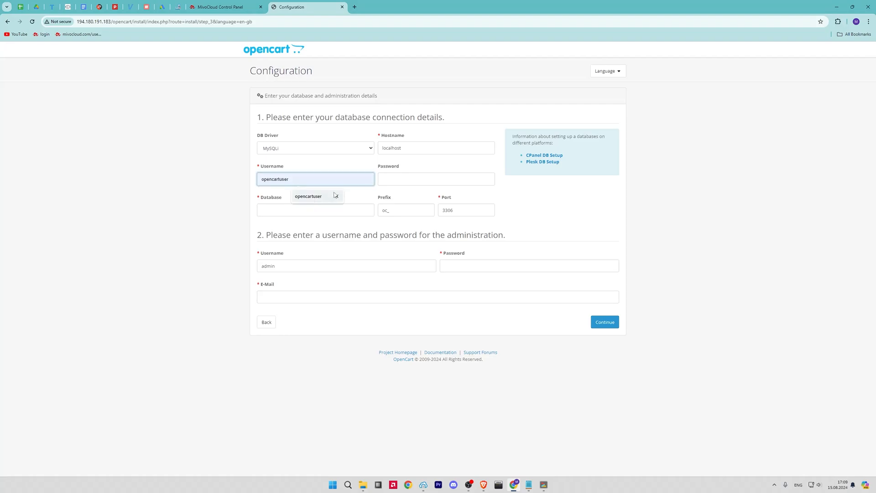
click(435, 179)
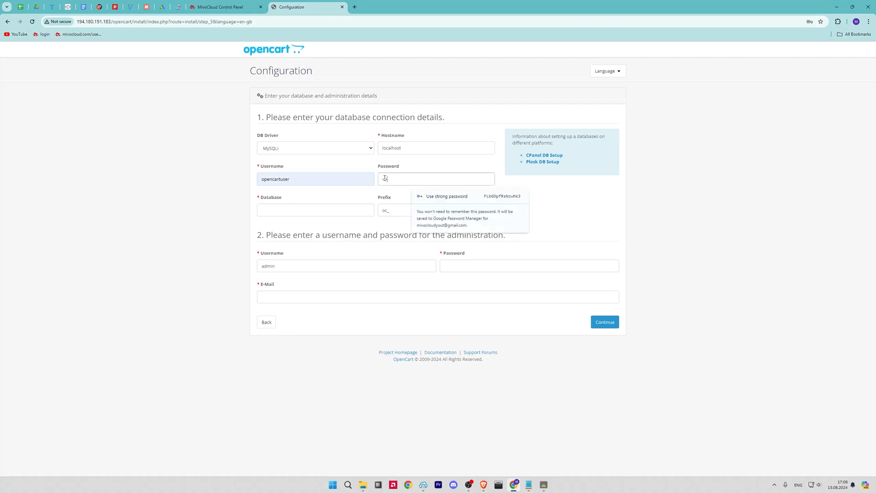
click(315, 210)
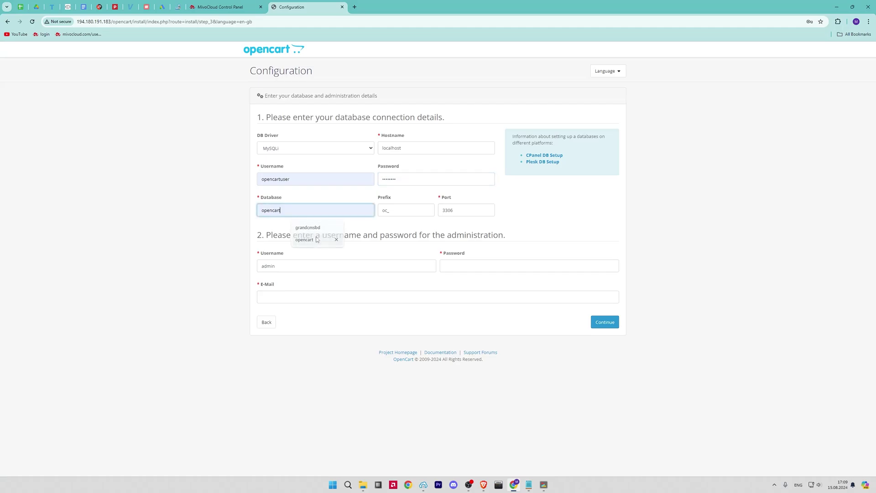
click(529, 266)
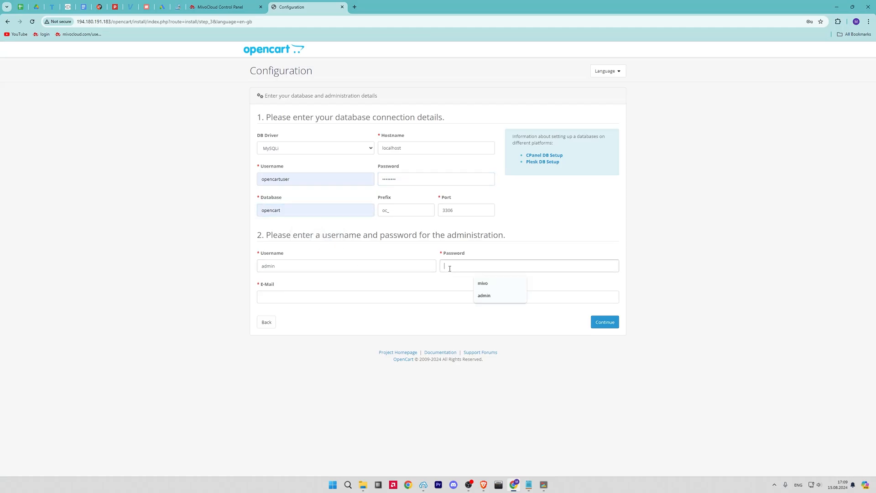
click(484, 295)
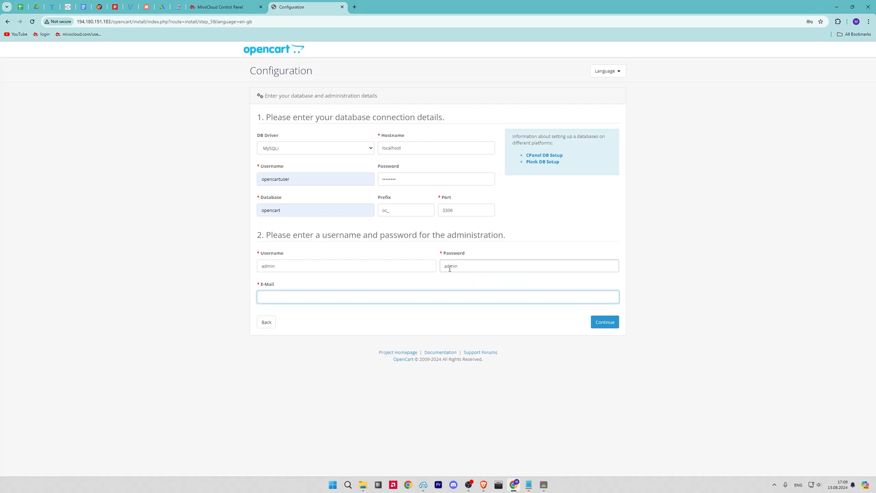
text(admin@example.ru)
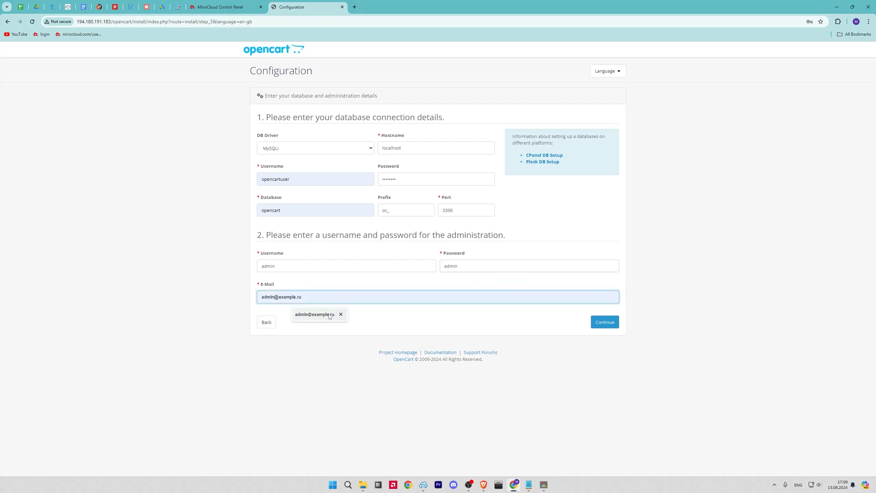
- Submit the configuration and continue until OpenCart reports installation complete
click(604, 322)
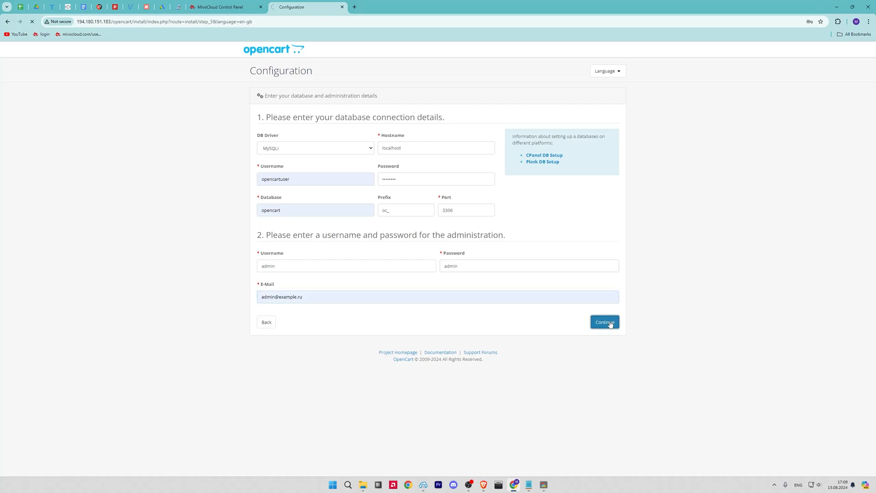
click(605, 322)
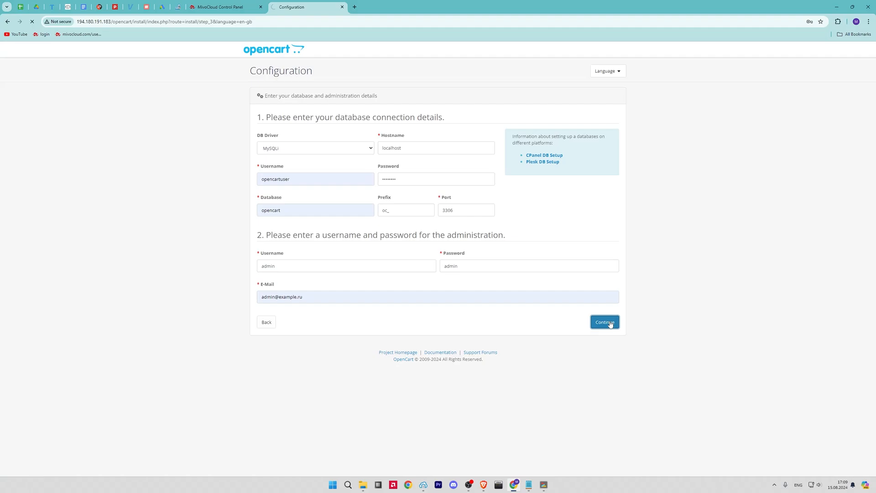
click(605, 321)
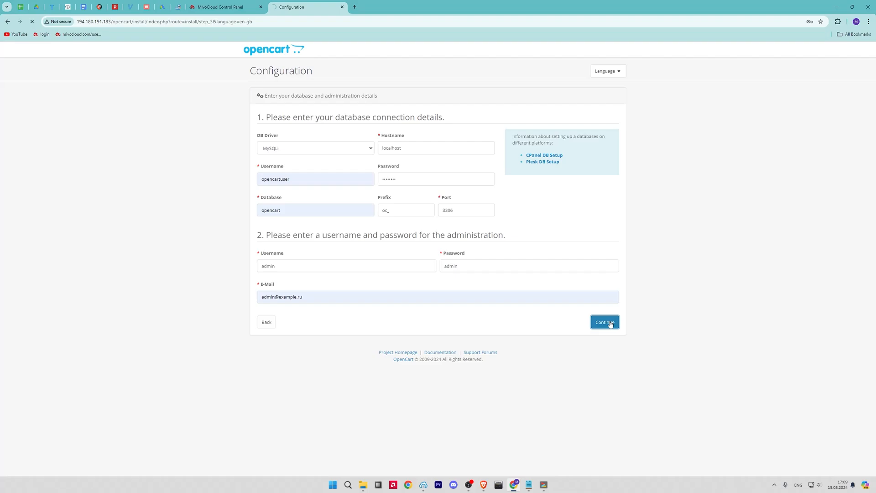
click(604, 322)
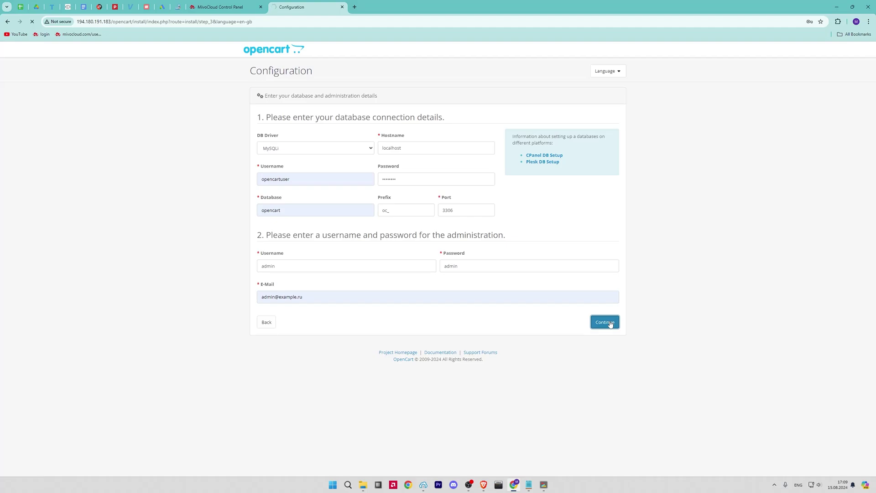
click(605, 322)
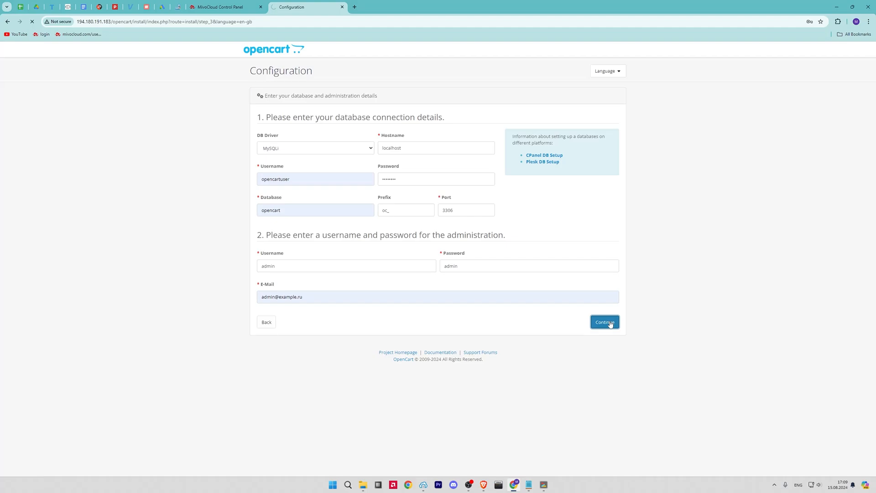
click(605, 322)
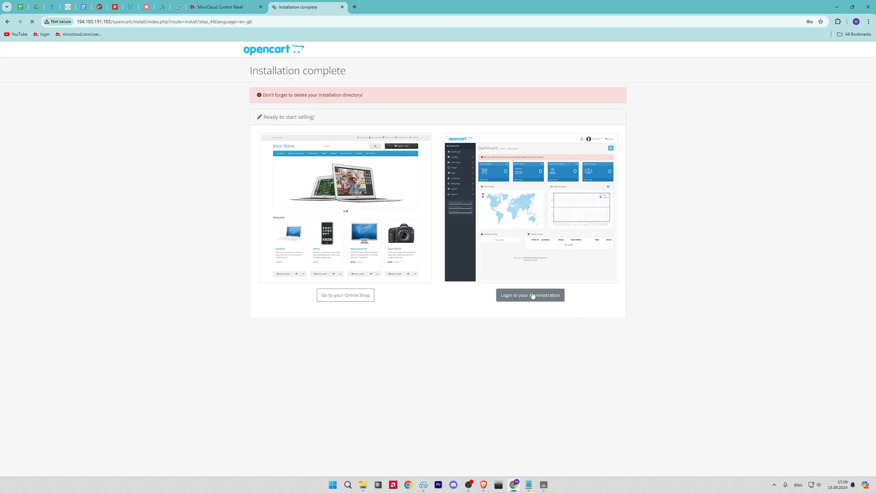
- Log into OpenCart administration as admin and dismiss Chrome's compromised password warning
click(531, 295)
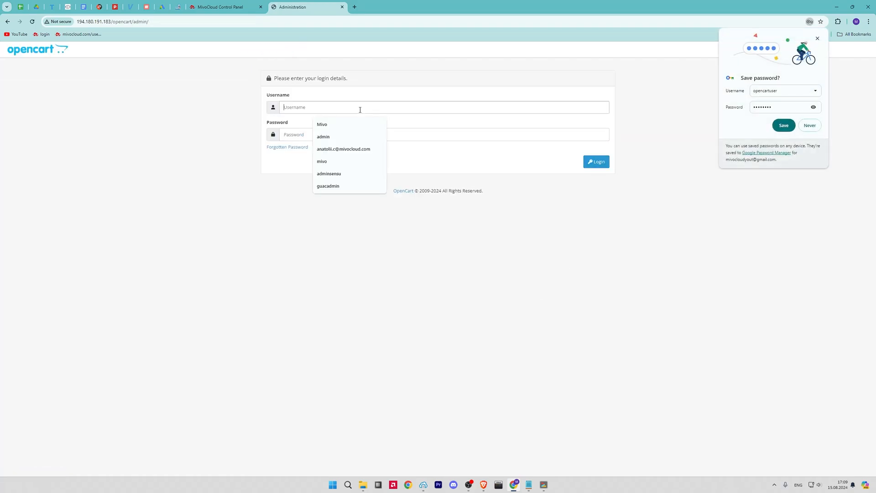
click(323, 137)
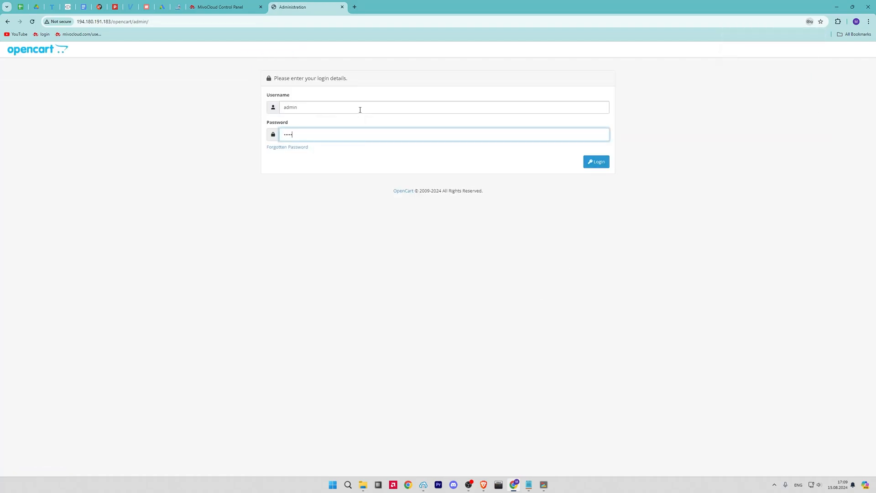
click(596, 161)
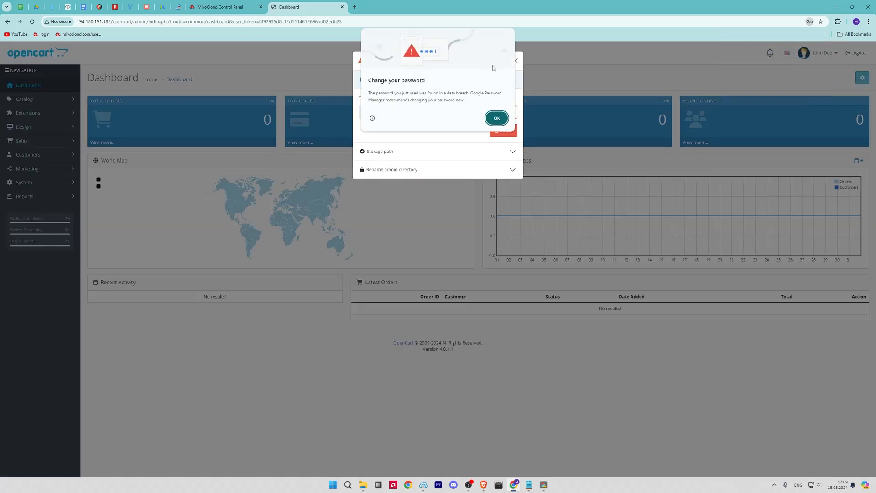
click(496, 118)
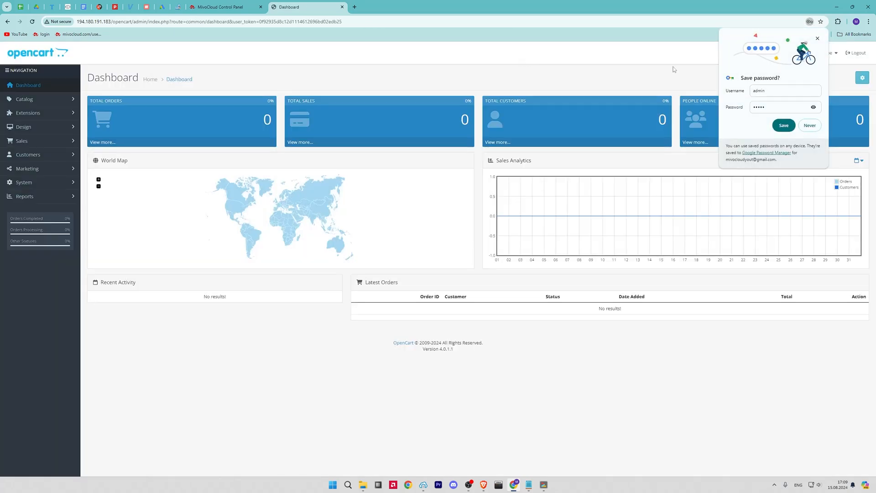